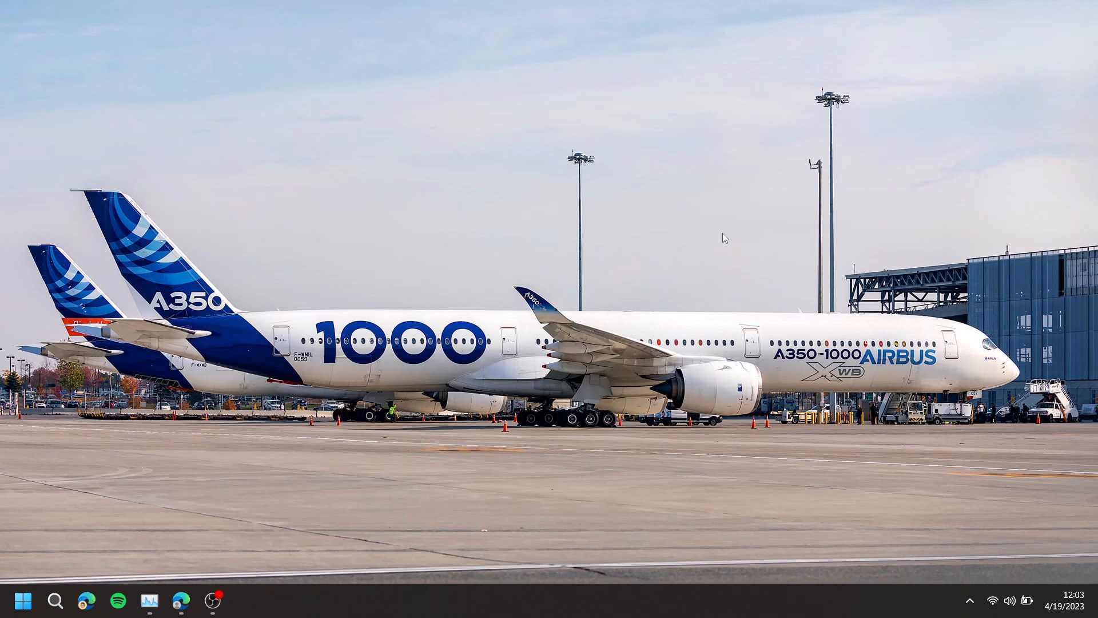
{"action": "mouse_move", "coordinate": [190, 592]}
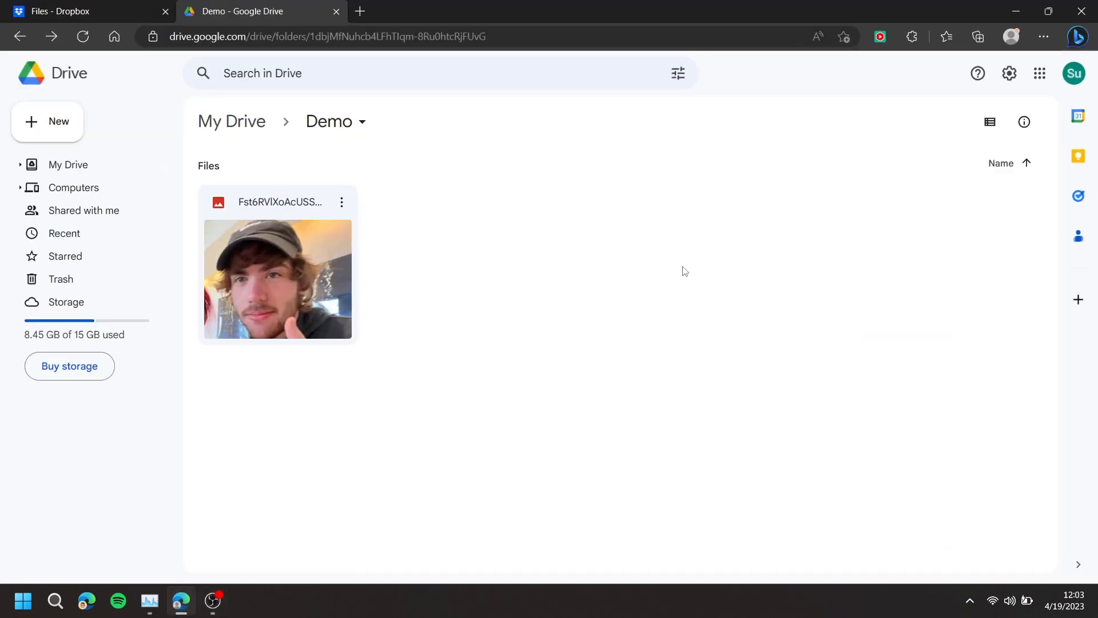
{"action": "mouse_move", "coordinate": [1088, 67]}
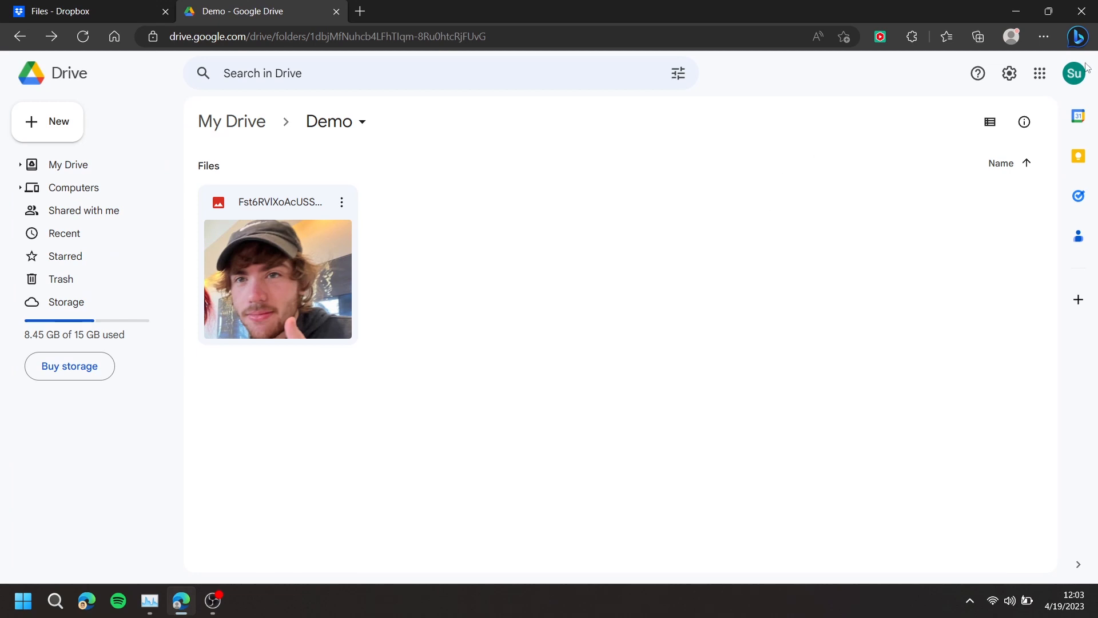
Open the Google Account management page from the Drive profile avatar menu.
{"action": "left_click", "coordinate": [1075, 74]}
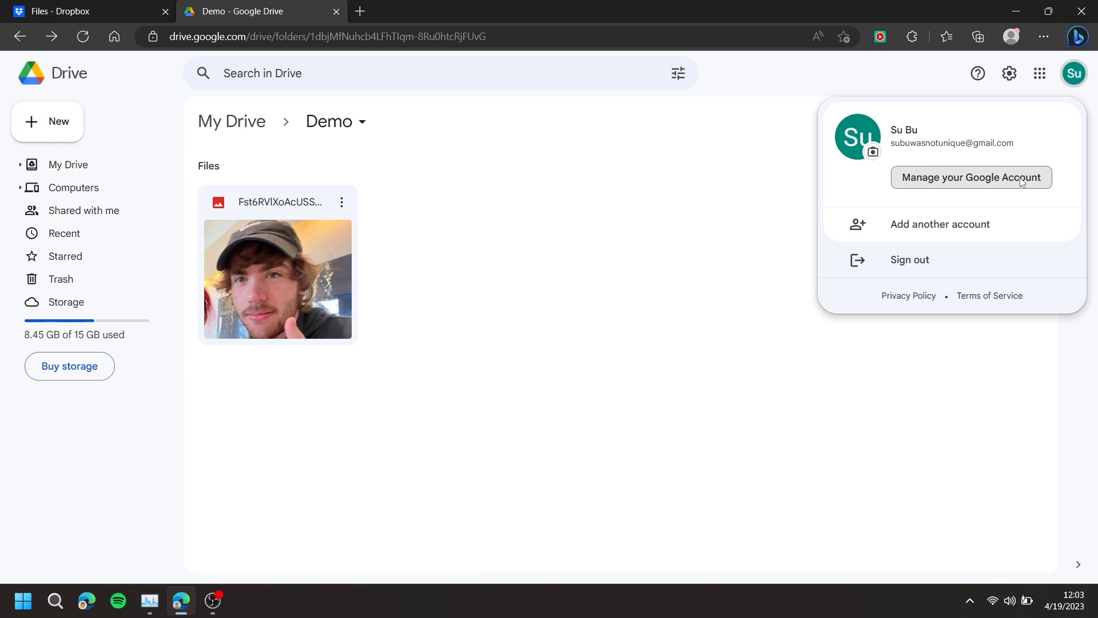
{"action": "left_click", "coordinate": [972, 178]}
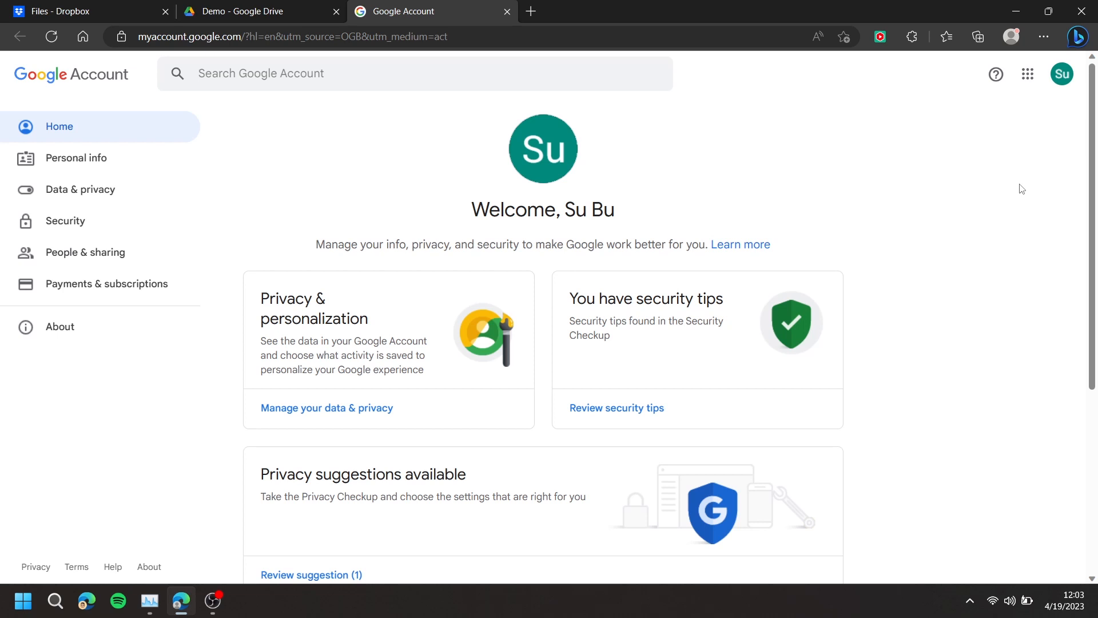
Open Data & privacy and show the Google Dashboard of content saved from Google services.
{"action": "left_click", "coordinate": [80, 190]}
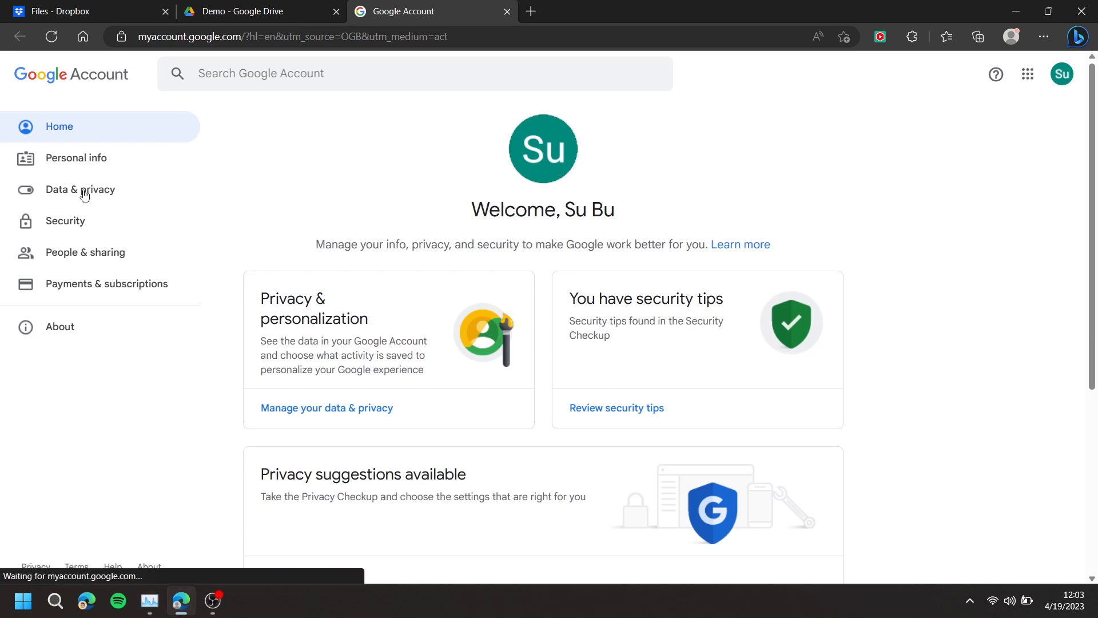
{"action": "left_click", "coordinate": [80, 189]}
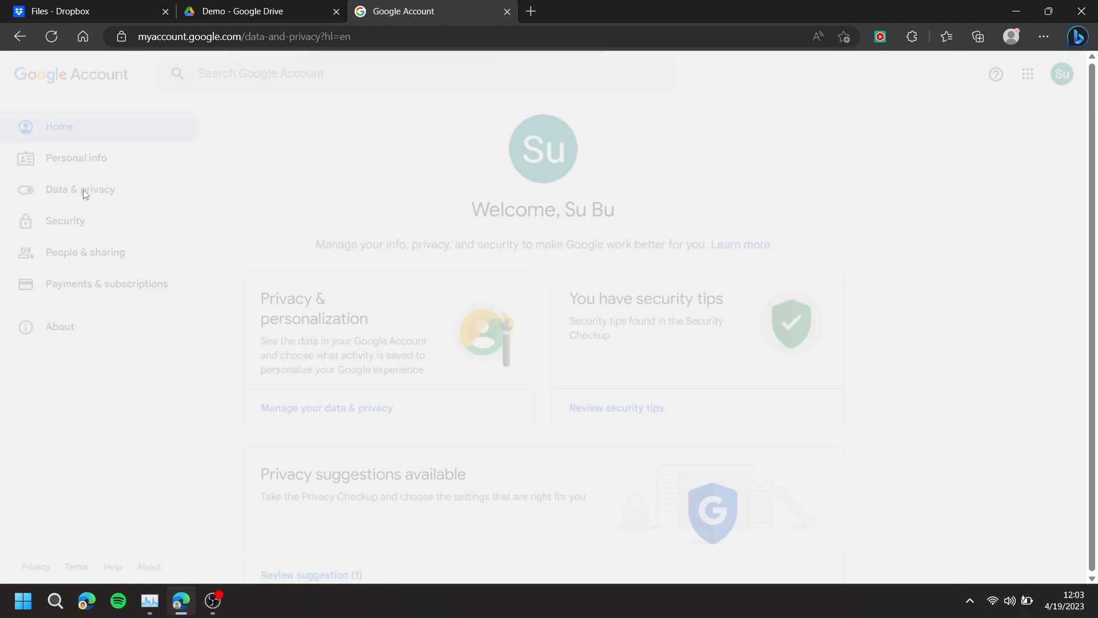
{"action": "left_click", "coordinate": [80, 189]}
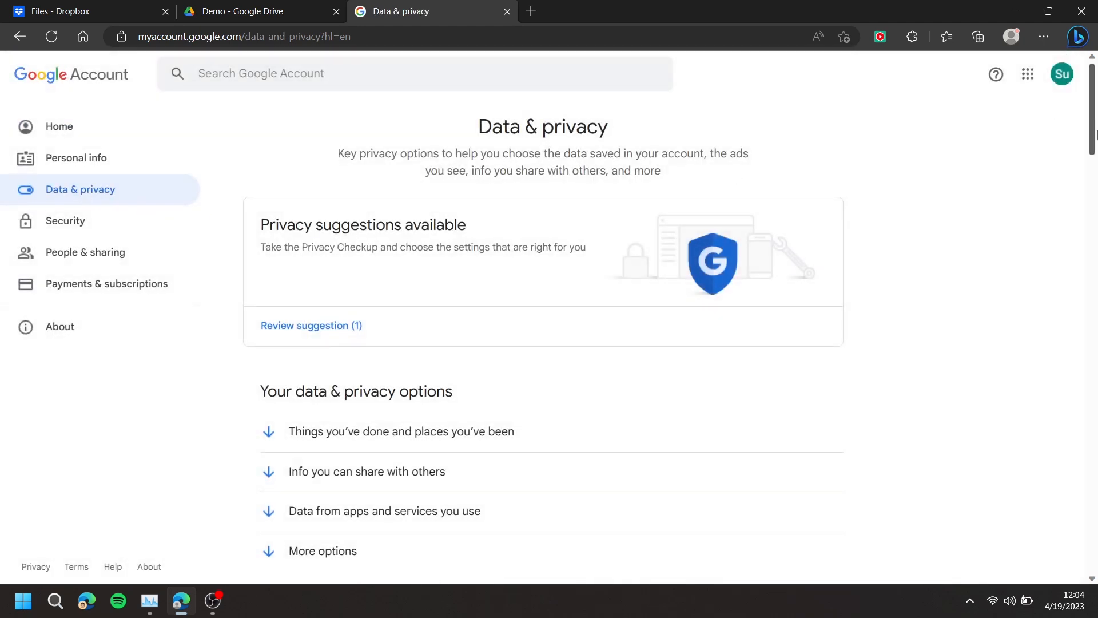
{"action": "scroll", "scroll_direction": "down", "scroll_amount": 3}
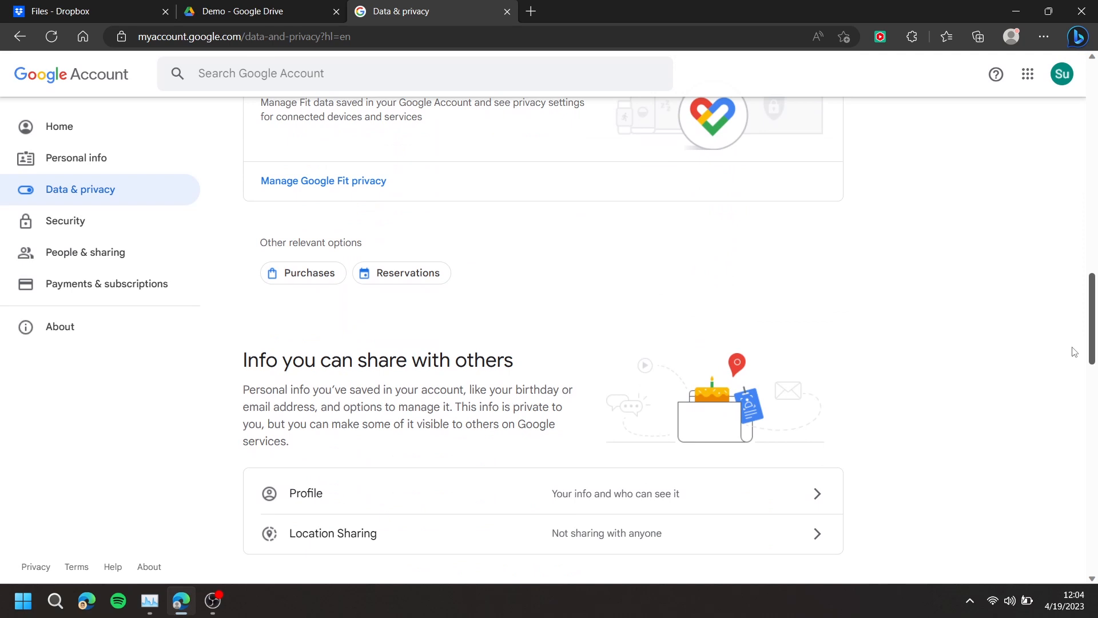
{"action": "scroll", "scroll_direction": "down", "scroll_amount": 3}
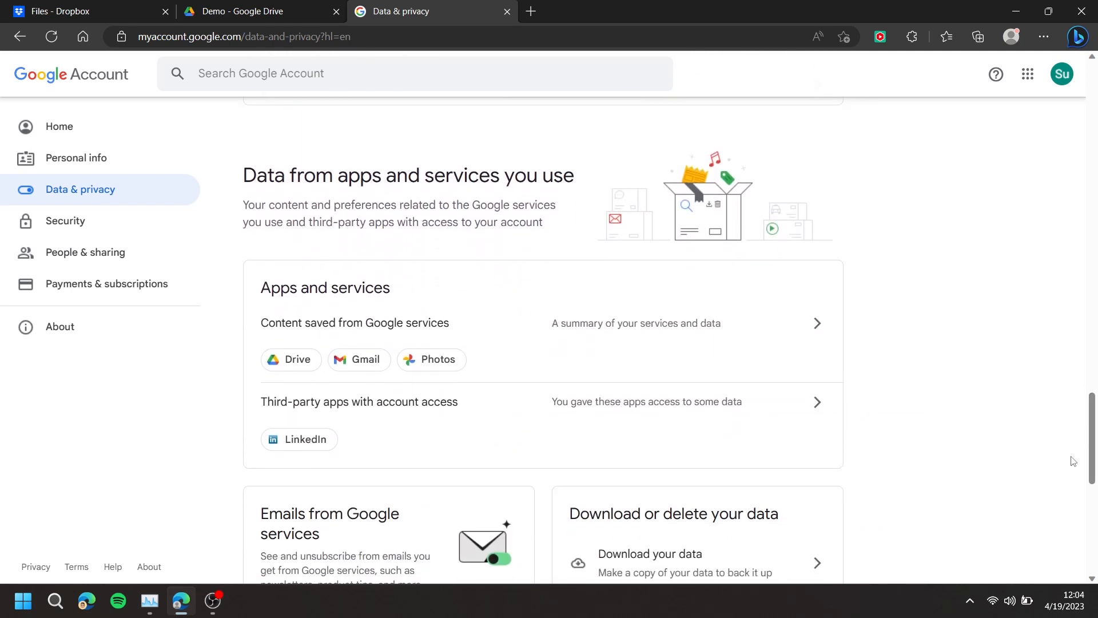
{"action": "mouse_move", "coordinate": [318, 335]}
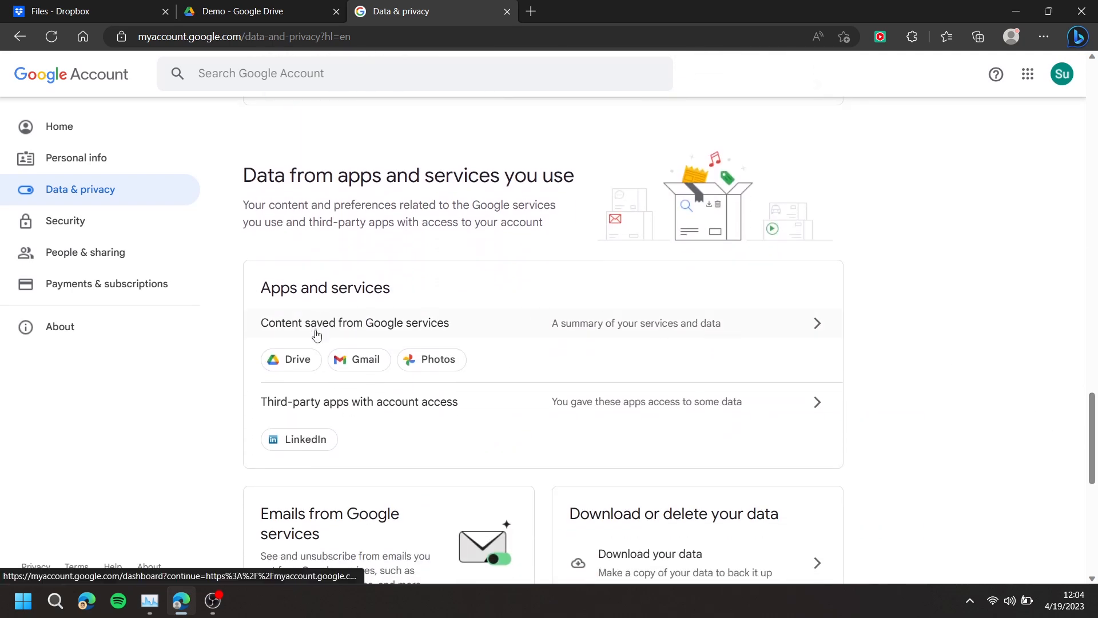
{"action": "left_click", "coordinate": [317, 323]}
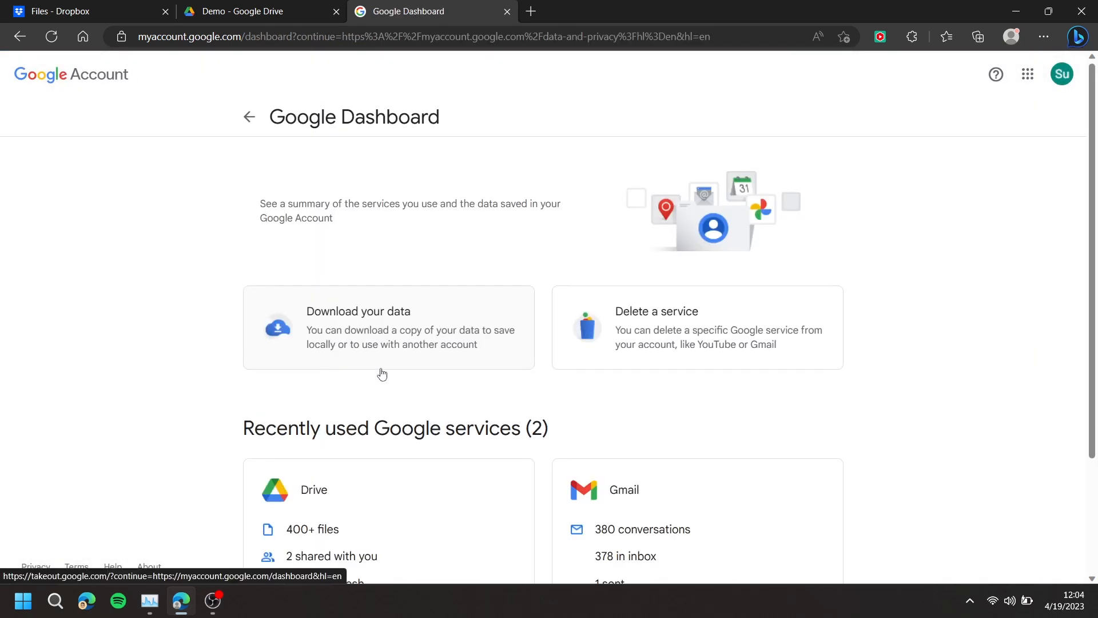
Include Drive file versions and additional file info in the export, limited to one folder.
{"action": "scroll", "scroll_direction": "down", "scroll_amount": 3}
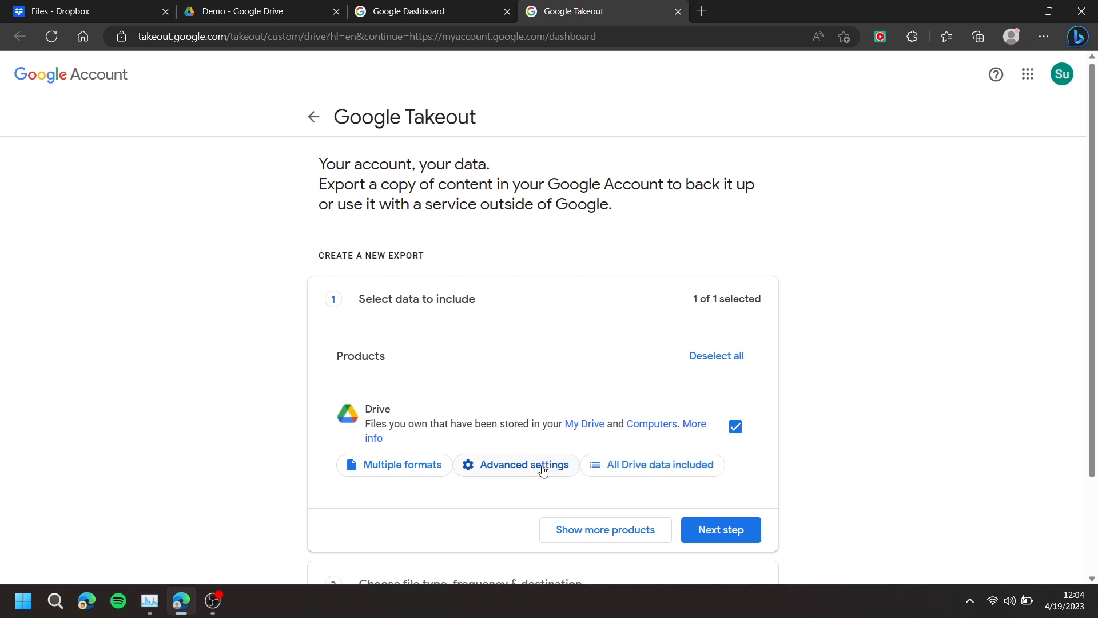
{"action": "left_click", "coordinate": [524, 465]}
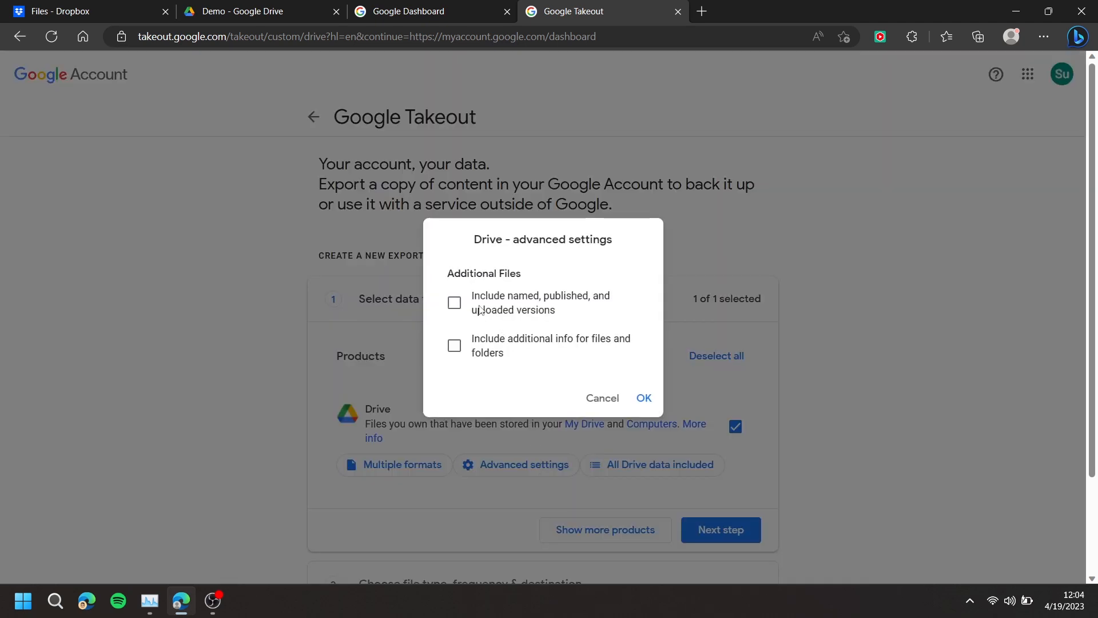
{"action": "left_click", "coordinate": [455, 302]}
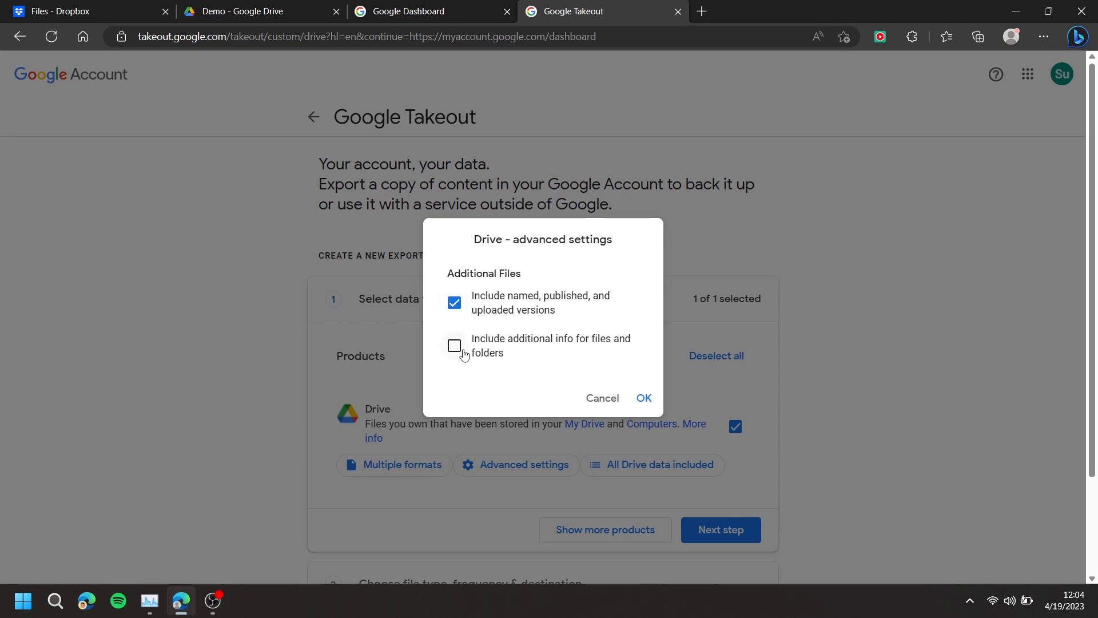
{"action": "left_click", "coordinate": [454, 345]}
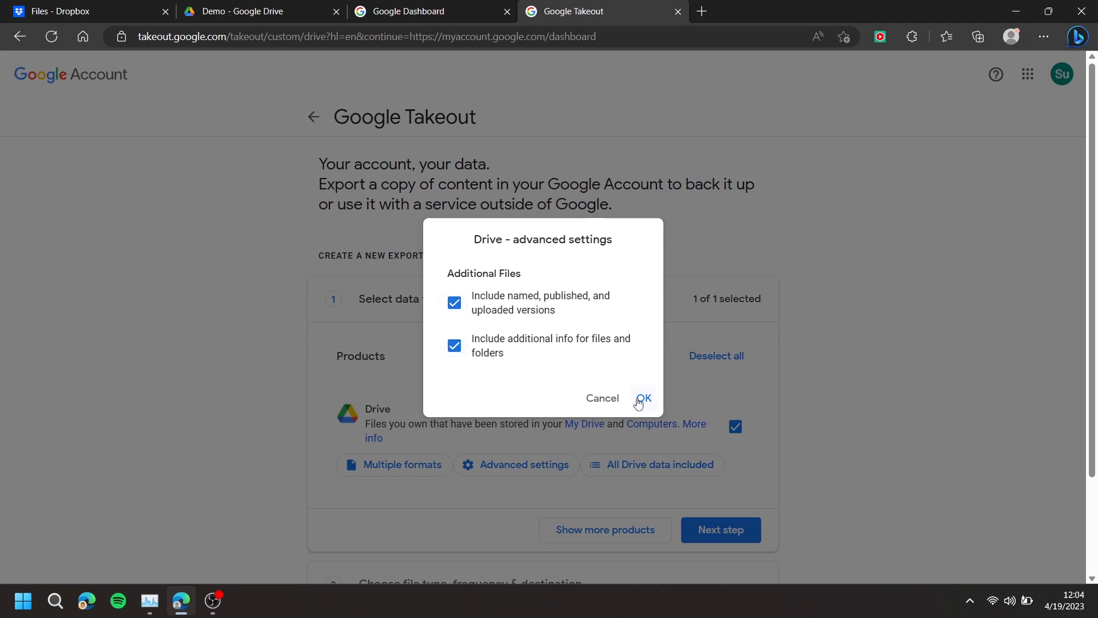
{"action": "left_click", "coordinate": [643, 398]}
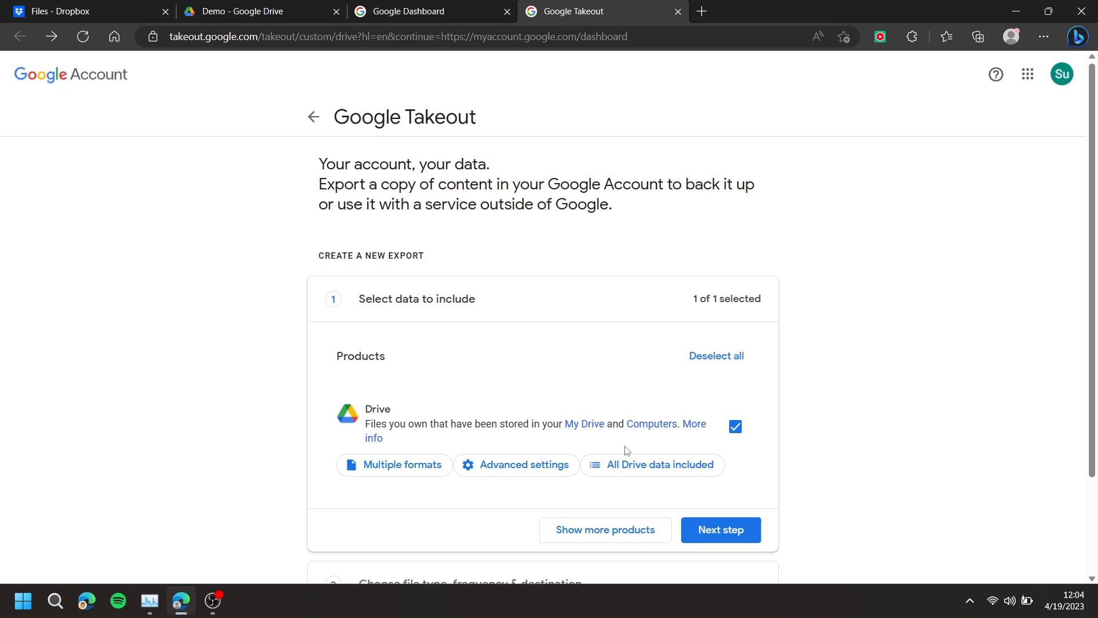
{"action": "mouse_move", "coordinate": [707, 473]}
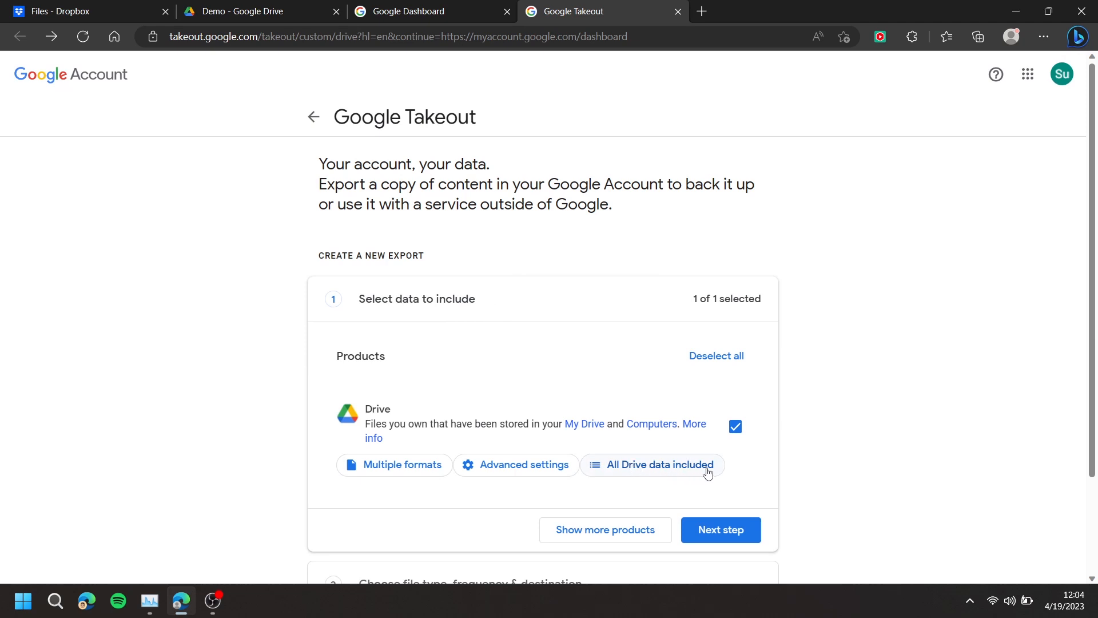
{"action": "left_click", "coordinate": [652, 465]}
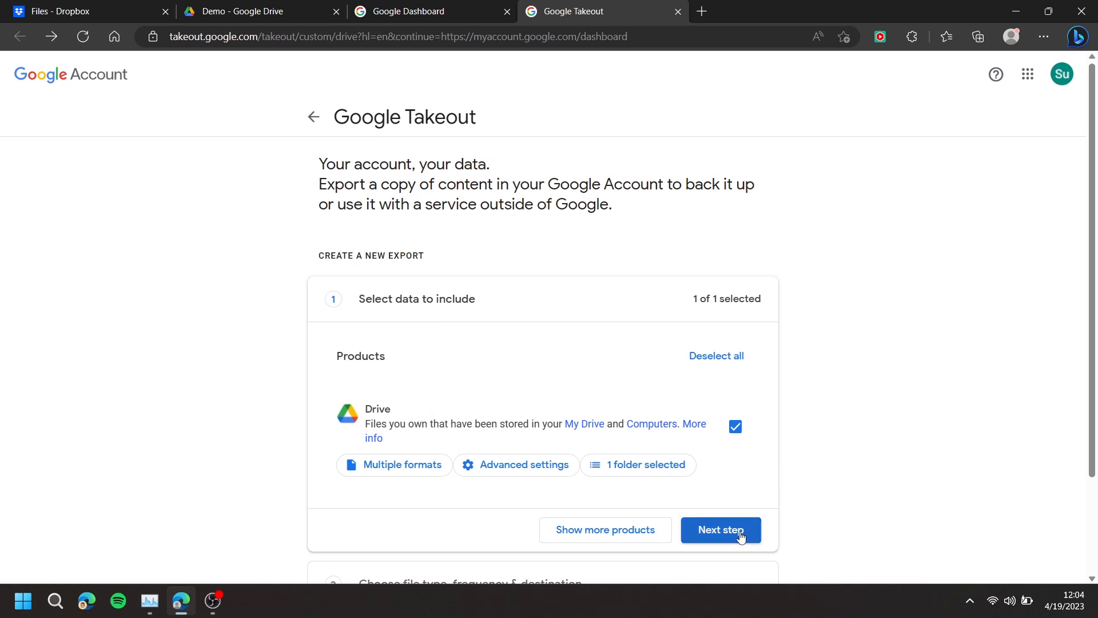
Choose Add to Dropbox as the destination and start linking accounts to create the export.
{"action": "left_click", "coordinate": [721, 530]}
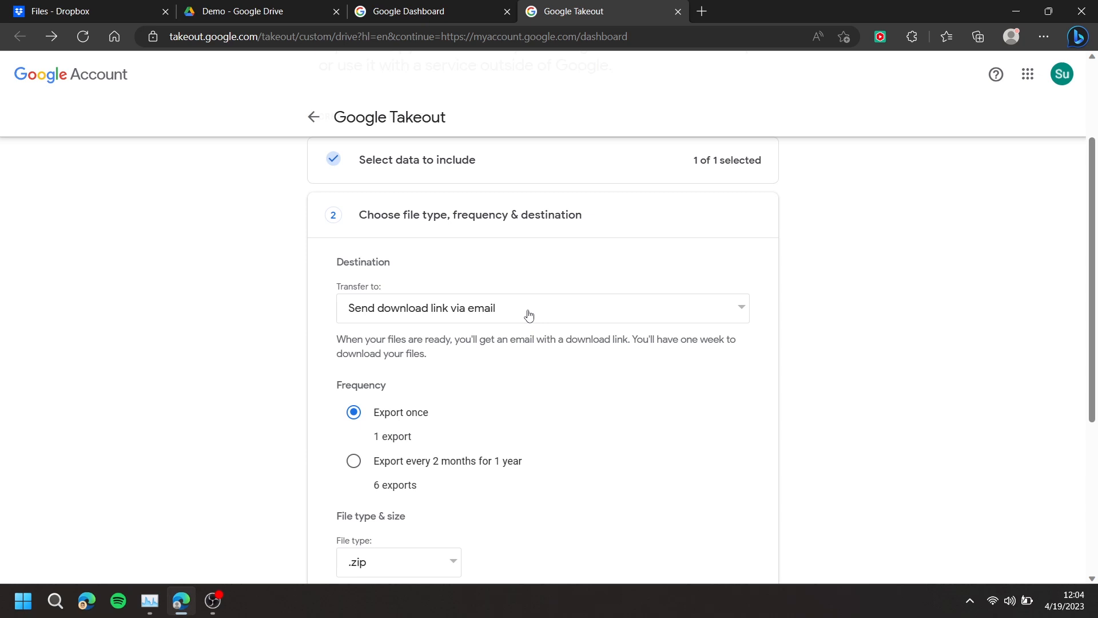
{"action": "left_click", "coordinate": [530, 308]}
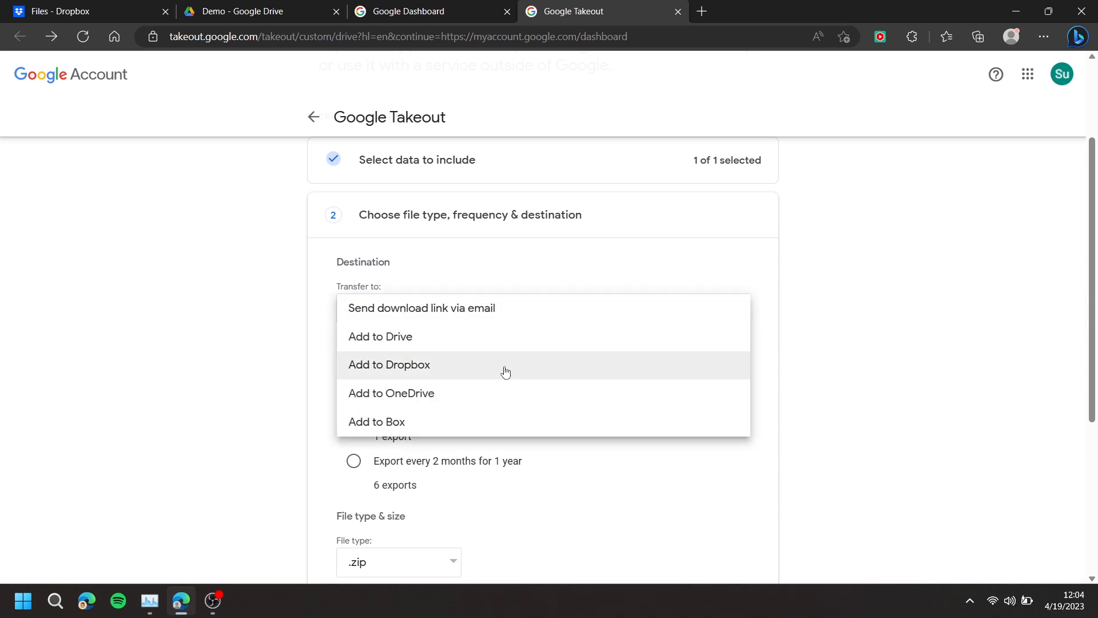
{"action": "left_click", "coordinate": [389, 364]}
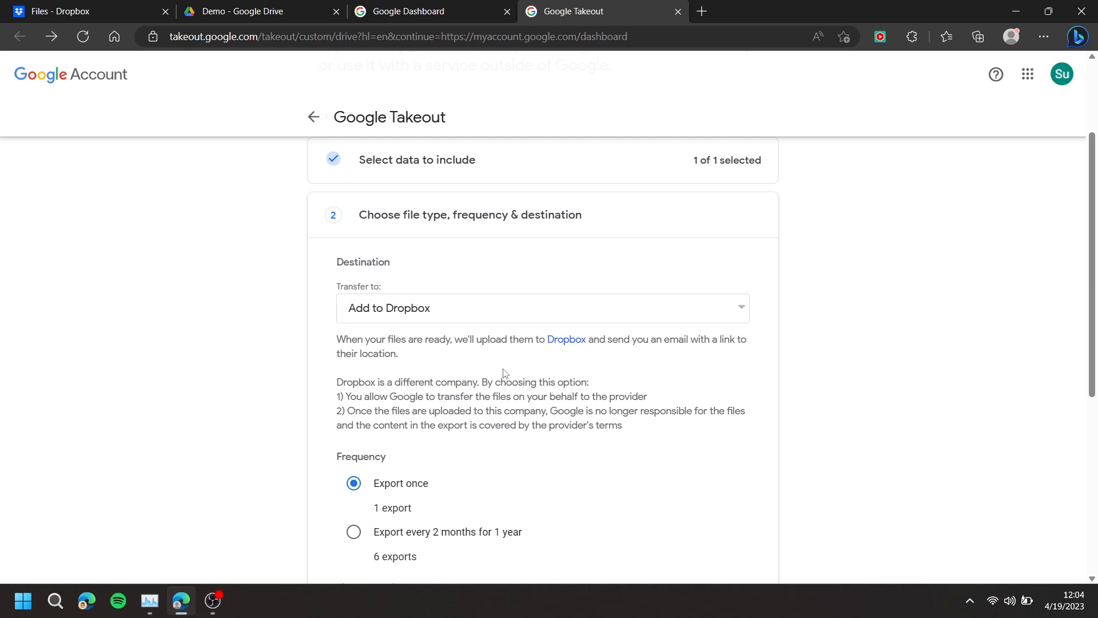
{"action": "scroll", "scroll_direction": "down", "scroll_amount": 3}
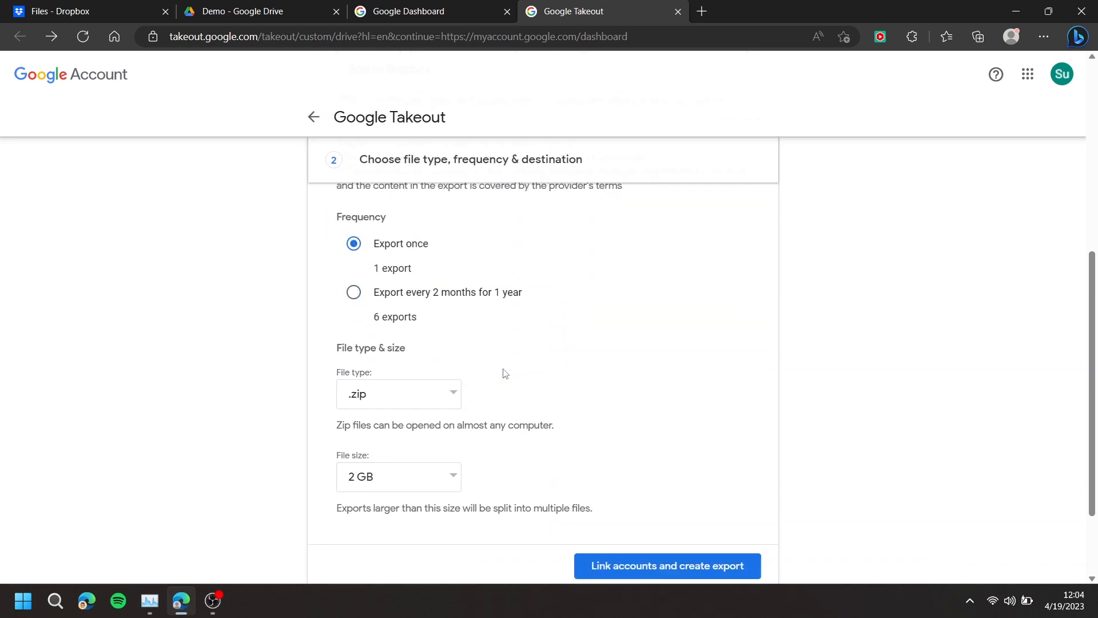
{"action": "left_click", "coordinate": [667, 566]}
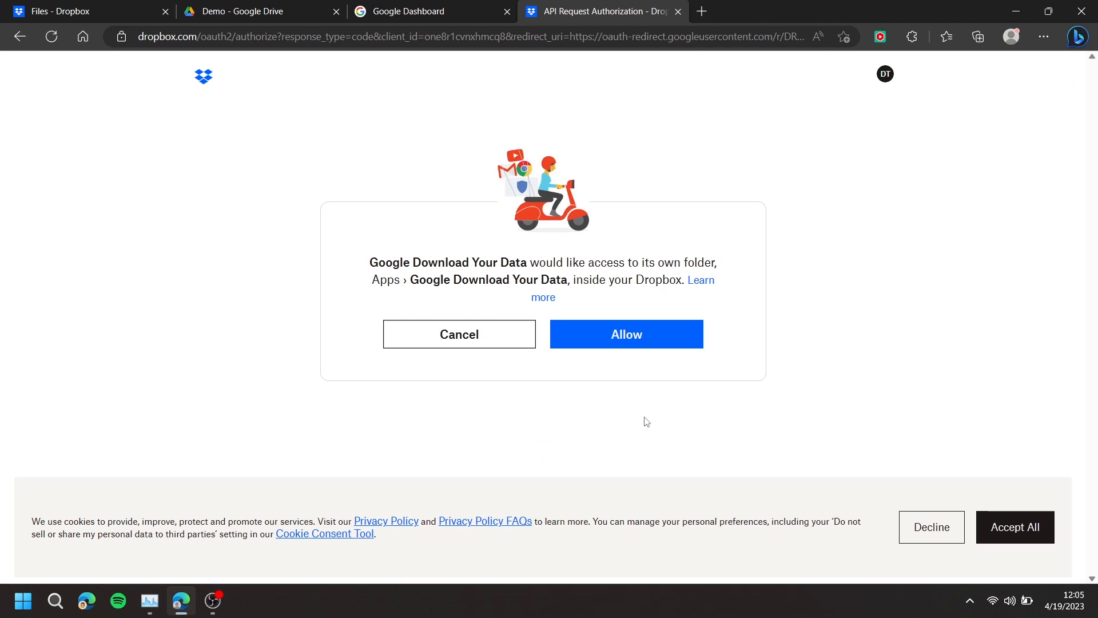
{"action": "mouse_move", "coordinate": [626, 315]}
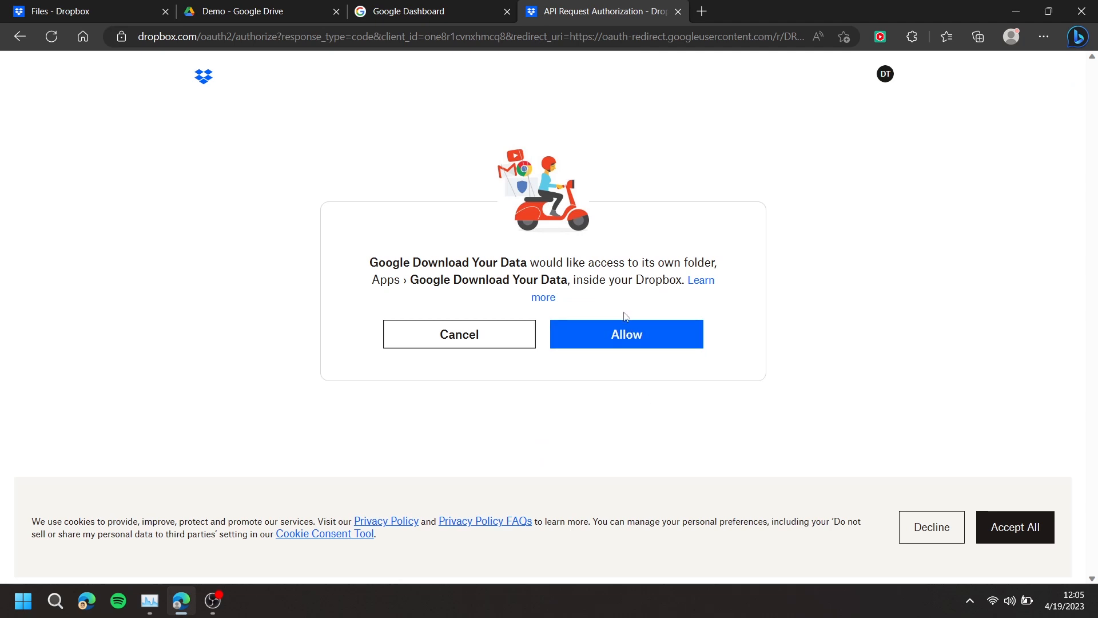
Allow Google Download Your Data access to its Dropbox Apps folder.
{"action": "left_click", "coordinate": [626, 334]}
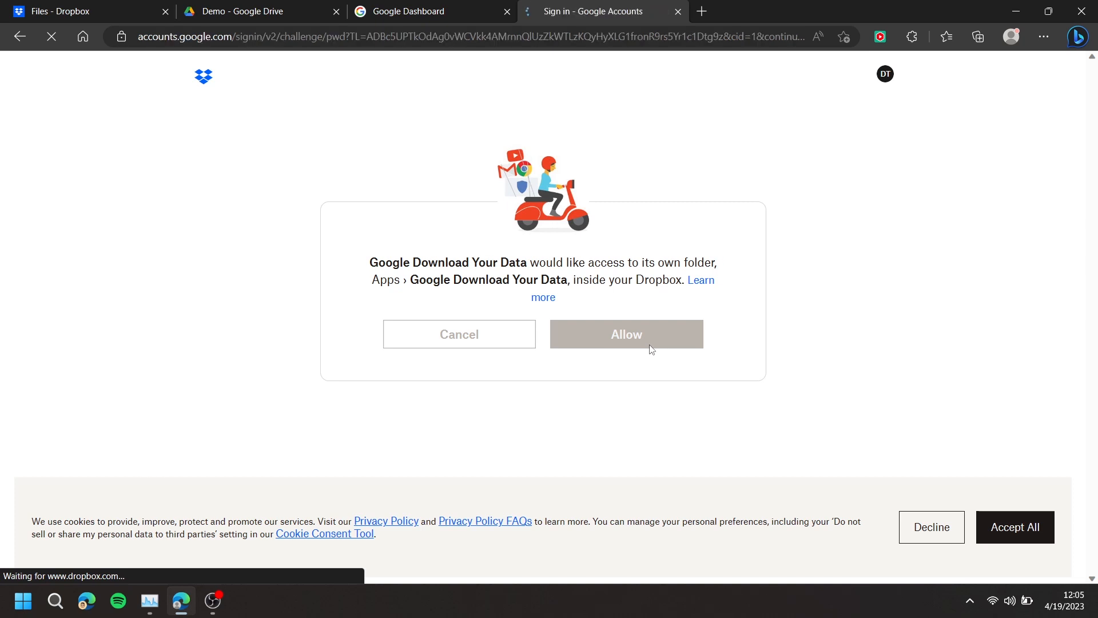
Verify the Google account password so the Drive export is created.
{"action": "left_click", "coordinate": [626, 334]}
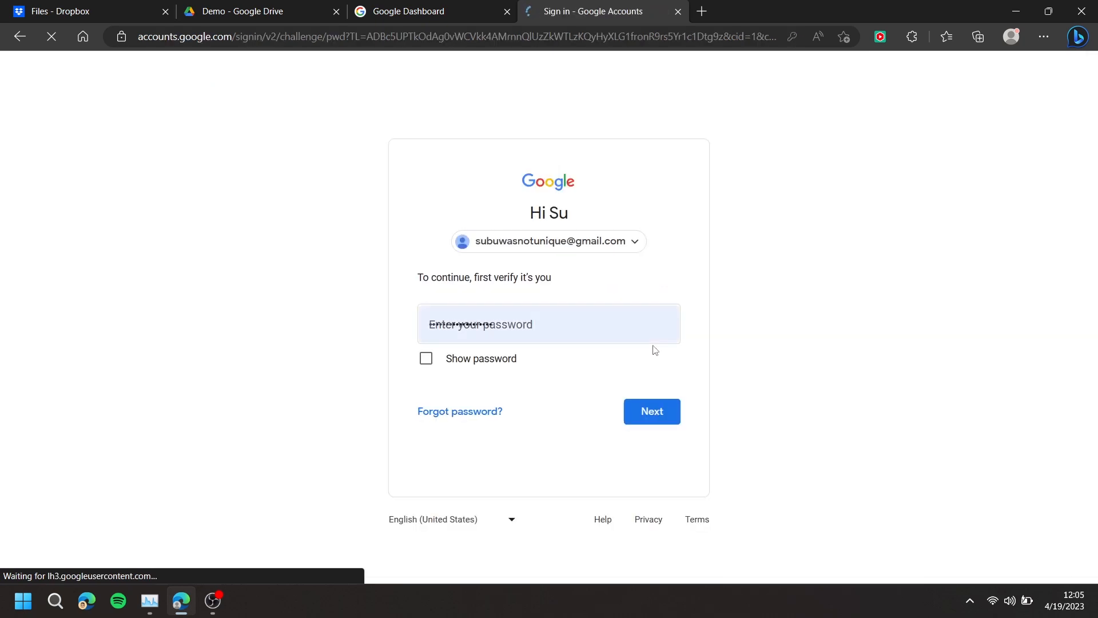
{"action": "mouse_move", "coordinate": [661, 371]}
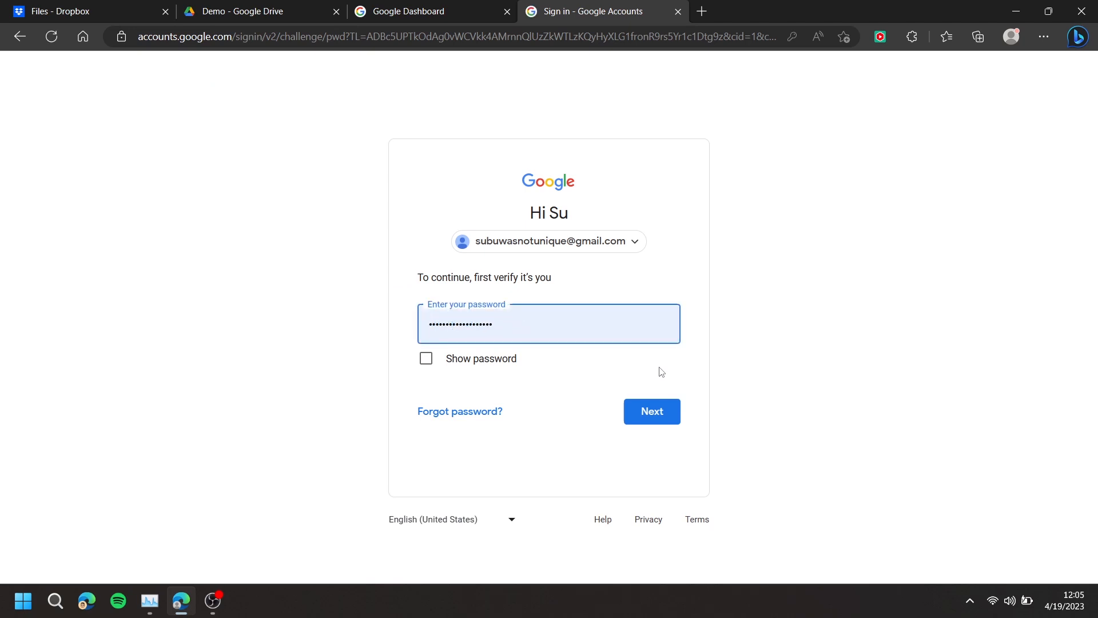
{"action": "left_click", "coordinate": [652, 412]}
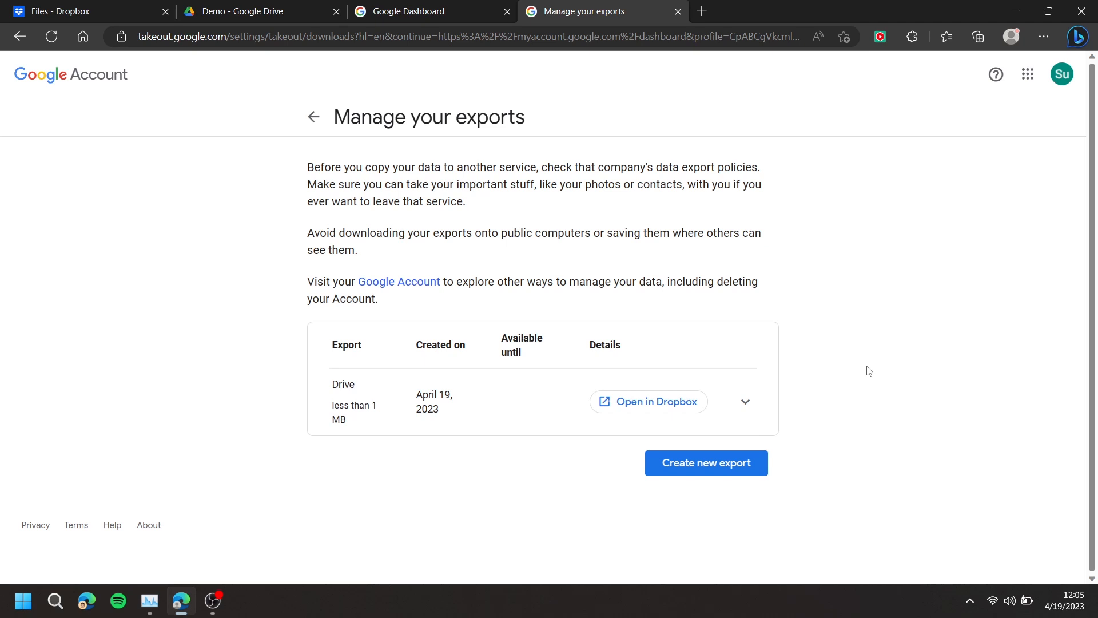
In Dropbox, open Apps › Google Download Your Data holding the Takeout zip.
{"action": "left_click", "coordinate": [69, 11]}
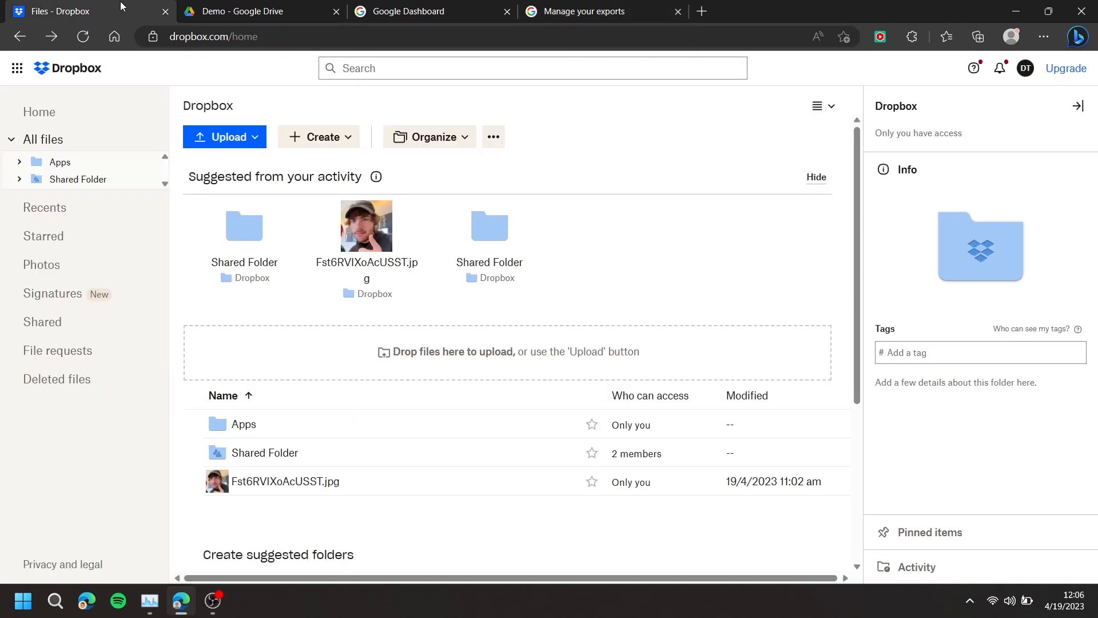
{"action": "mouse_move", "coordinate": [82, 76]}
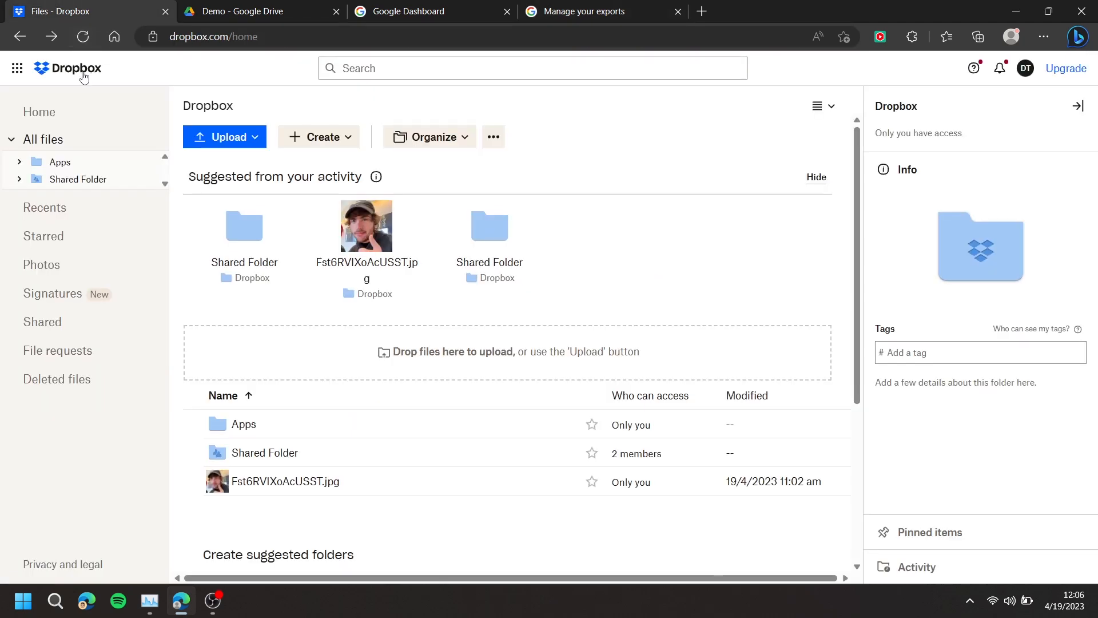
{"action": "left_click", "coordinate": [83, 36]}
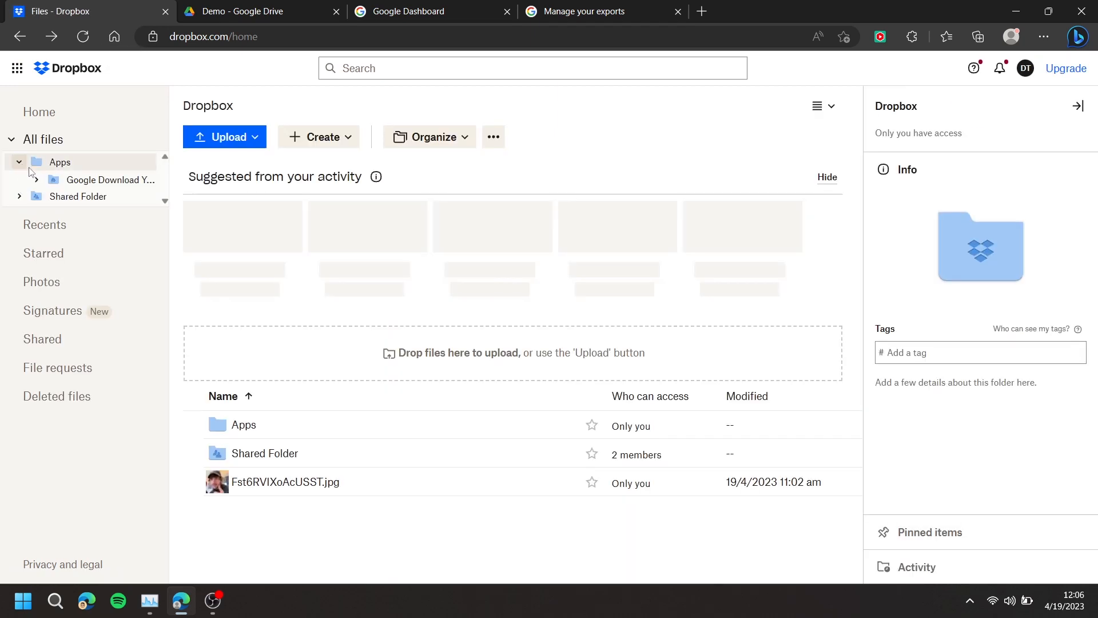
{"action": "left_click", "coordinate": [109, 180]}
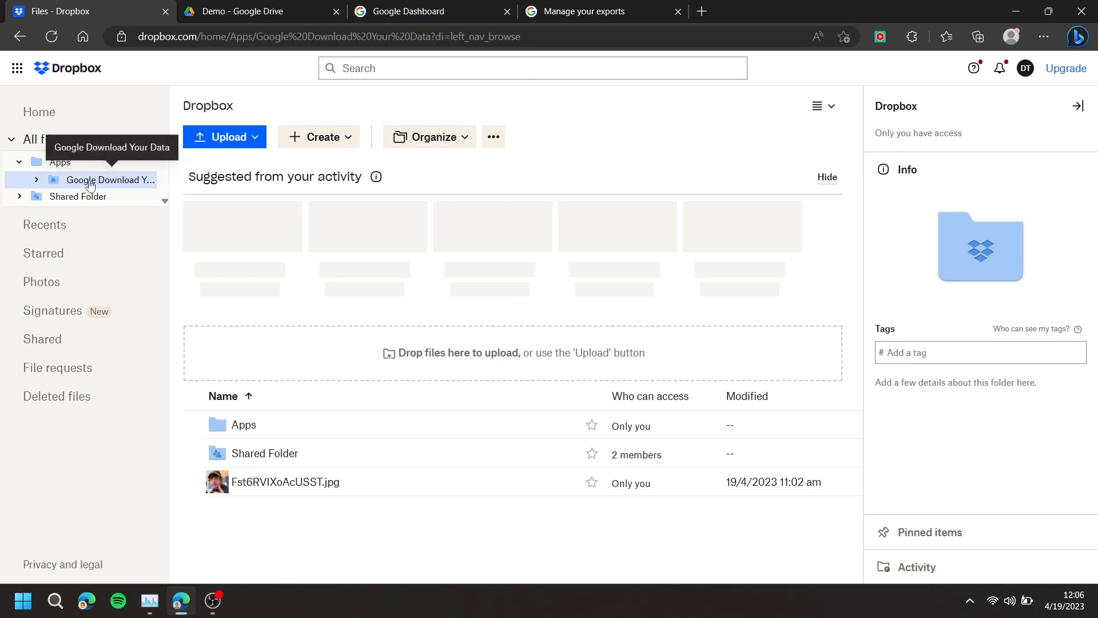
{"action": "left_click", "coordinate": [111, 180]}
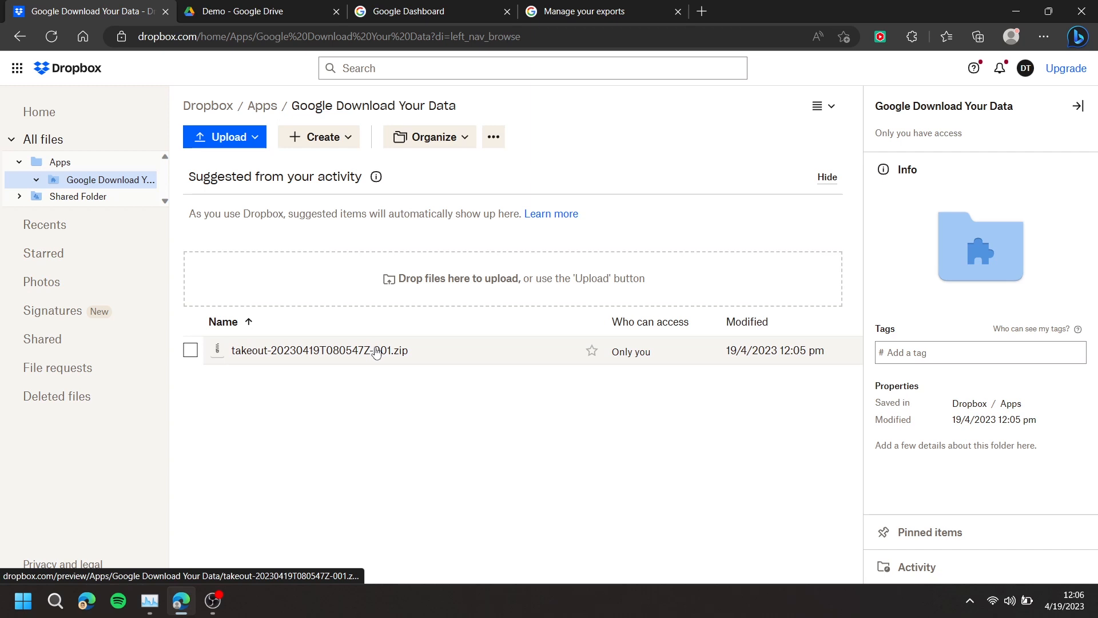
Extract all contents of the Takeout zip into its own Dropbox folder.
{"action": "right_click", "coordinate": [320, 350]}
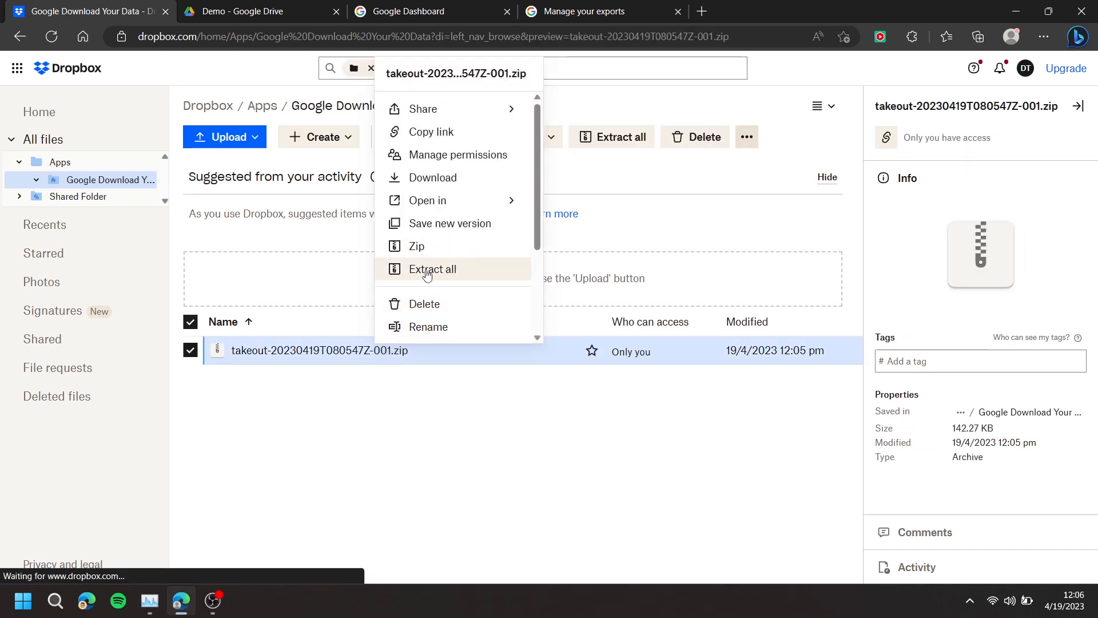
{"action": "left_click", "coordinate": [431, 269]}
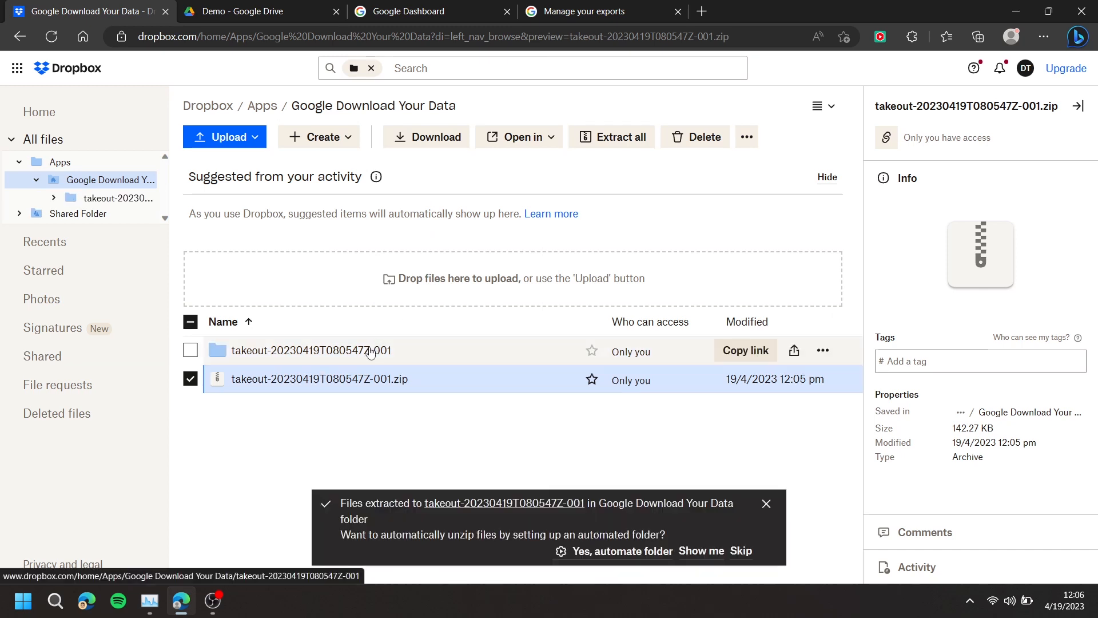
Browse the extracted folder through Takeout › Drive to the Demo folder.
{"action": "double_click", "coordinate": [311, 350]}
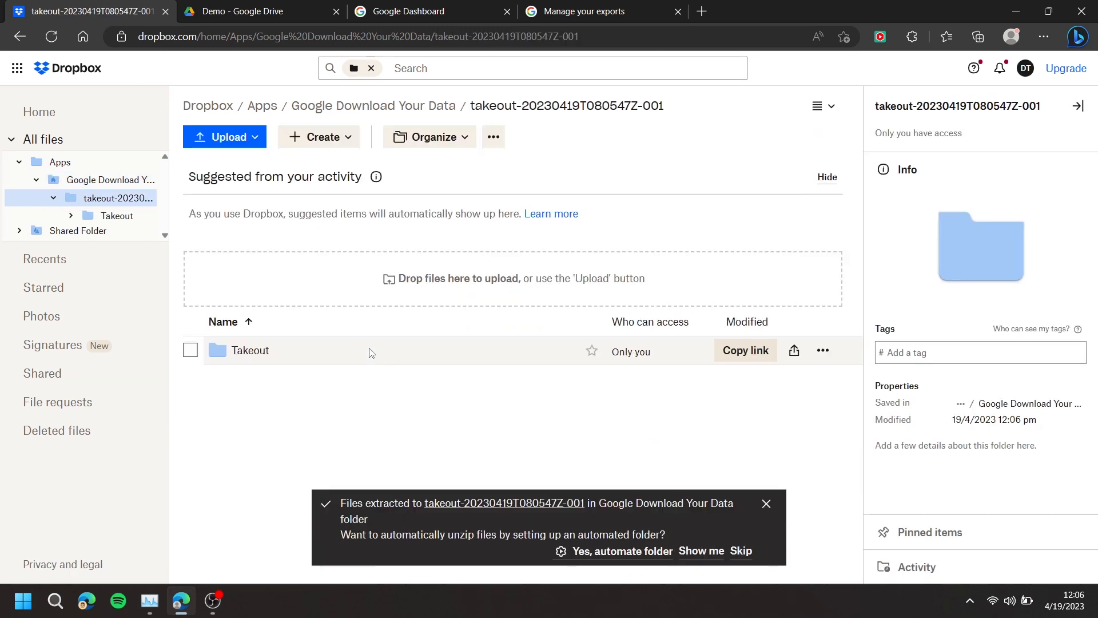
{"action": "double_click", "coordinate": [250, 350]}
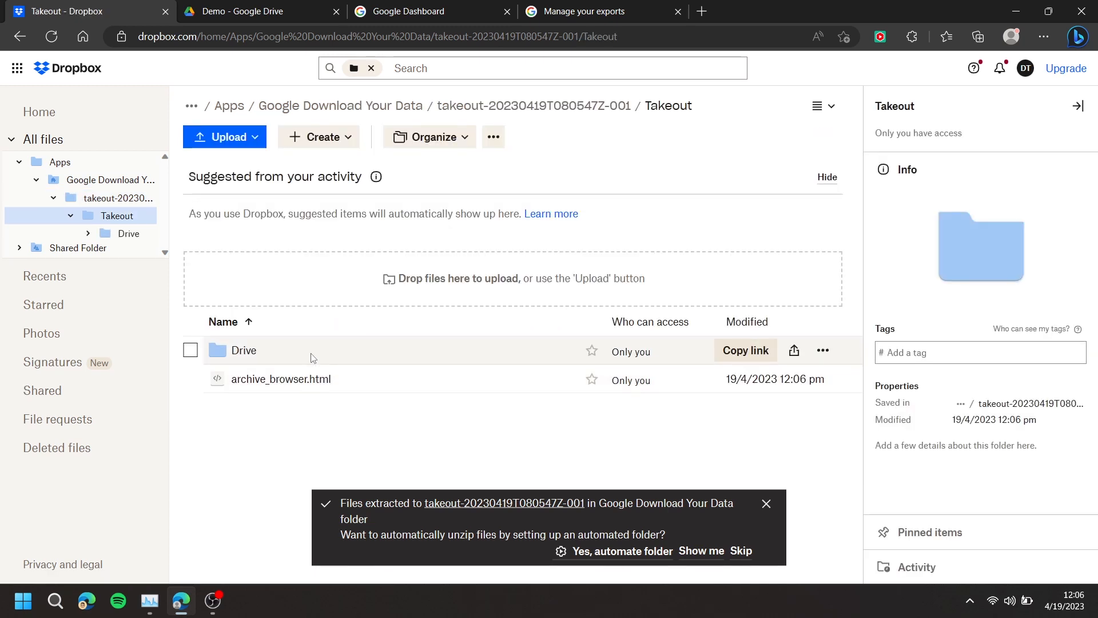
{"action": "left_click", "coordinate": [244, 350]}
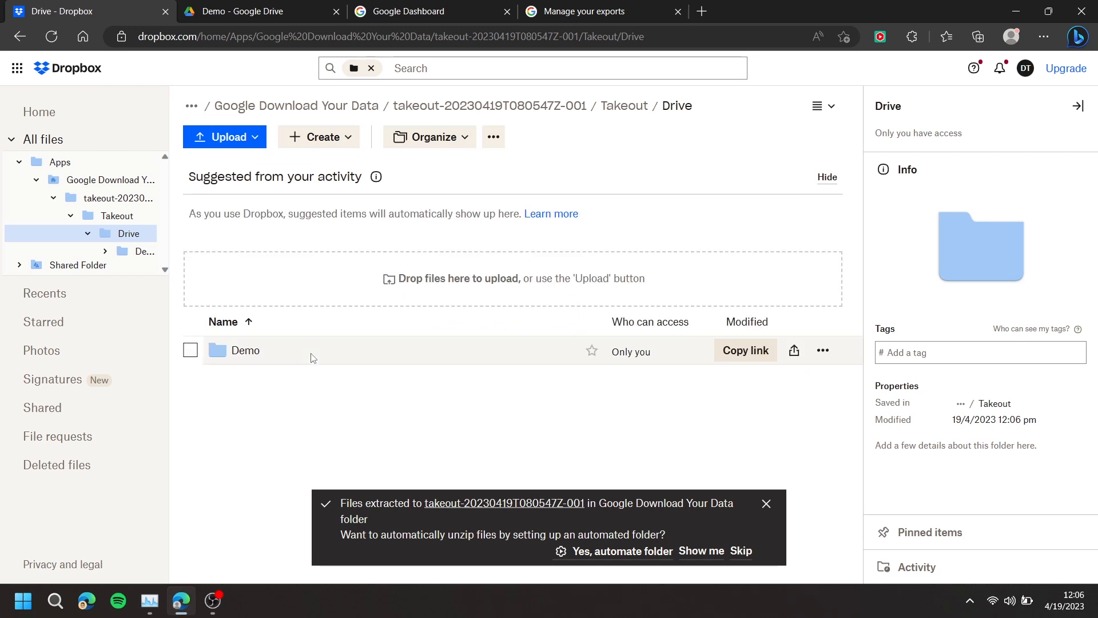
{"action": "double_click", "coordinate": [245, 350]}
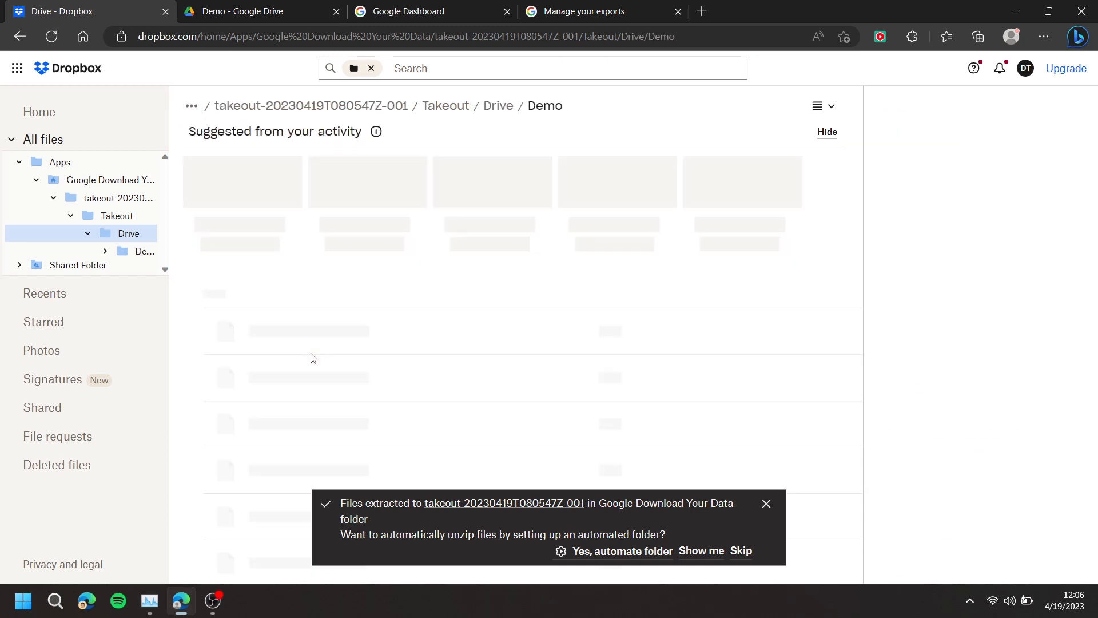